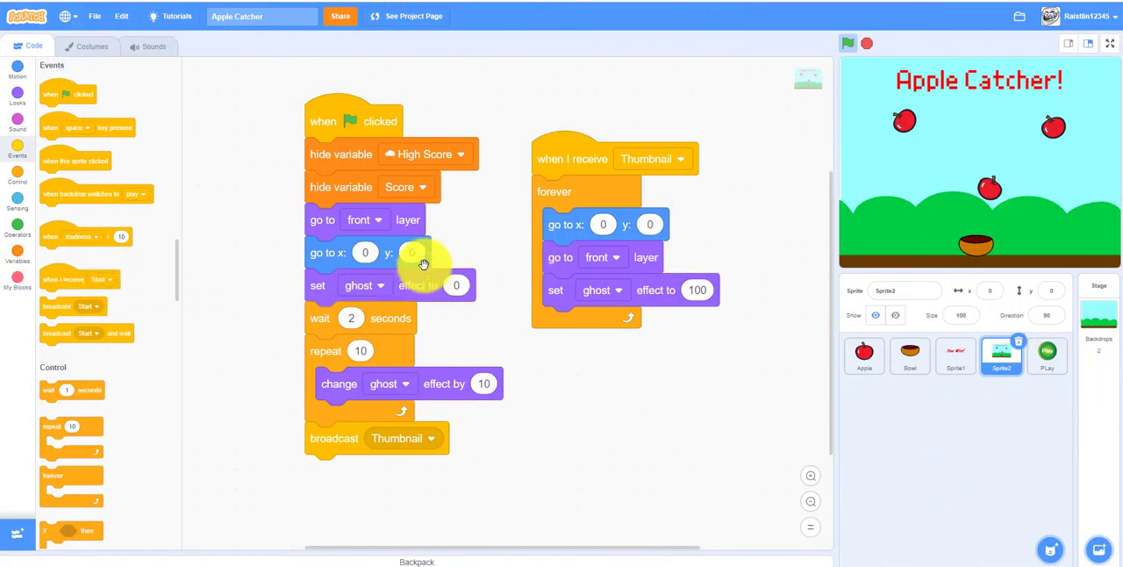
mouse_move(709, 234)
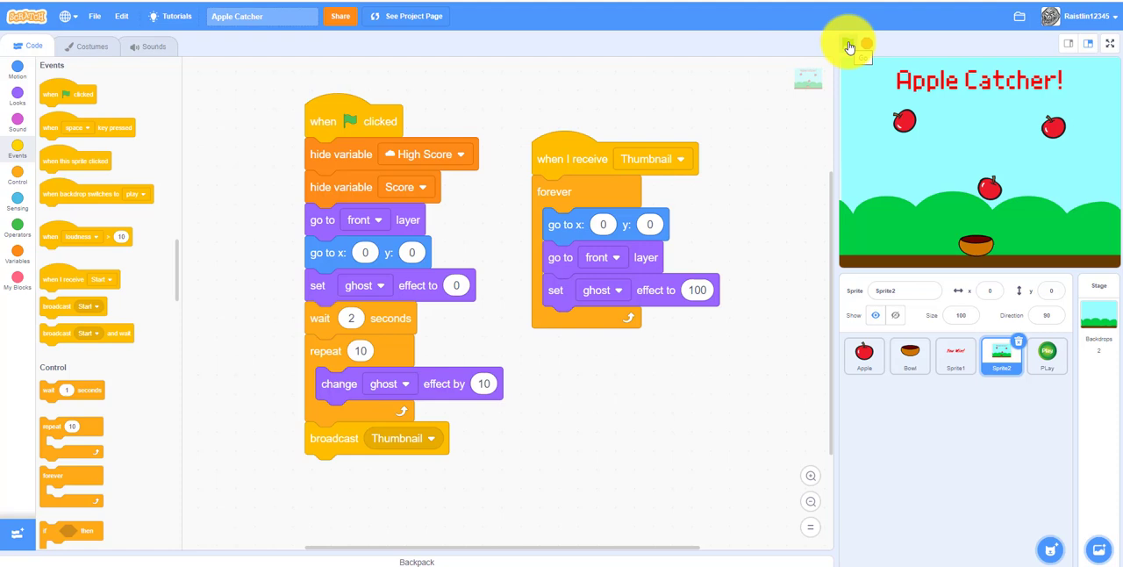
Step: Run Apple Catcher with the green flag to watch the title thumbnail fade to the Play screen
click(847, 44)
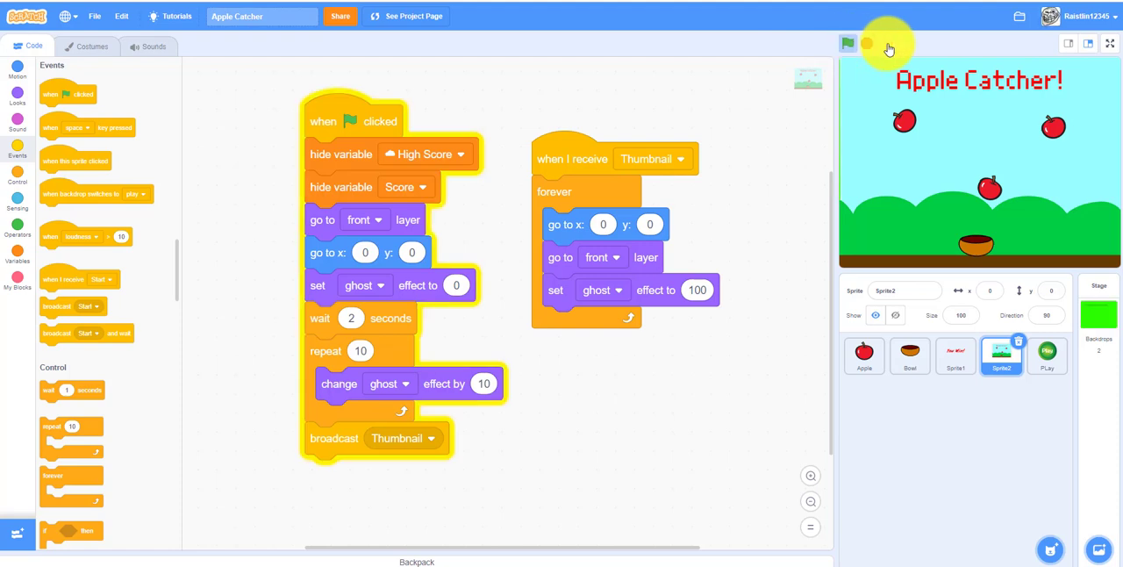
click(847, 43)
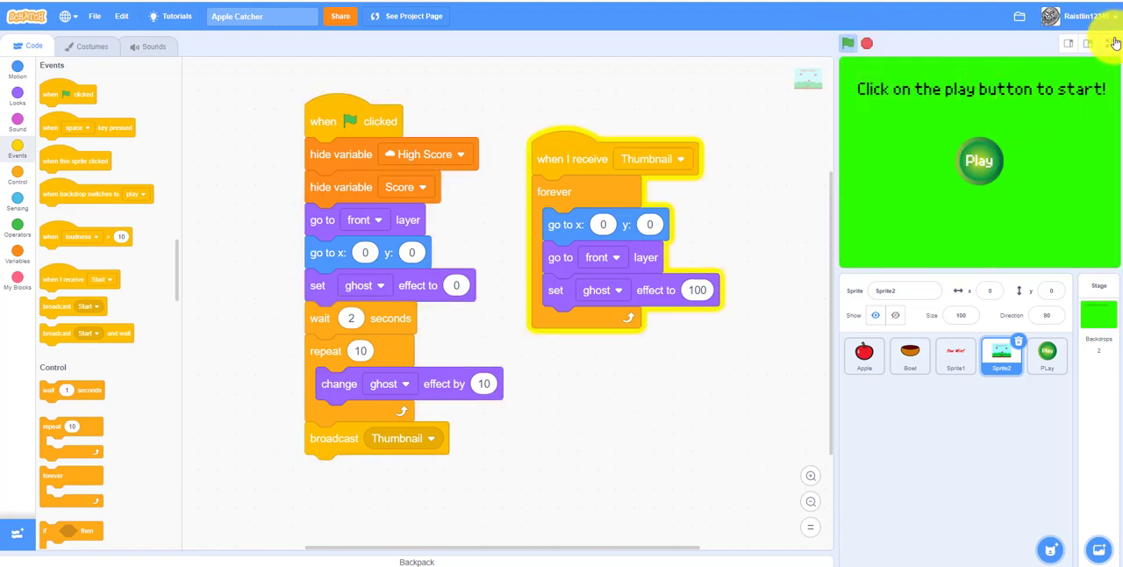
Step: Play Apple Catcher full-screen to the You Win! screen, stop it, and exit full-screen
click(1088, 43)
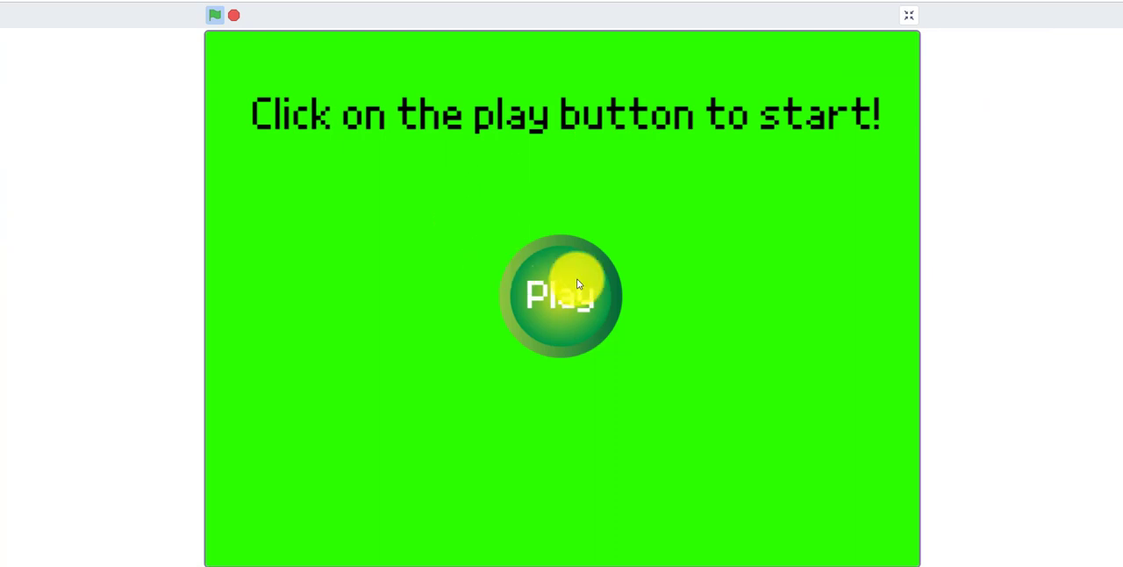
click(561, 294)
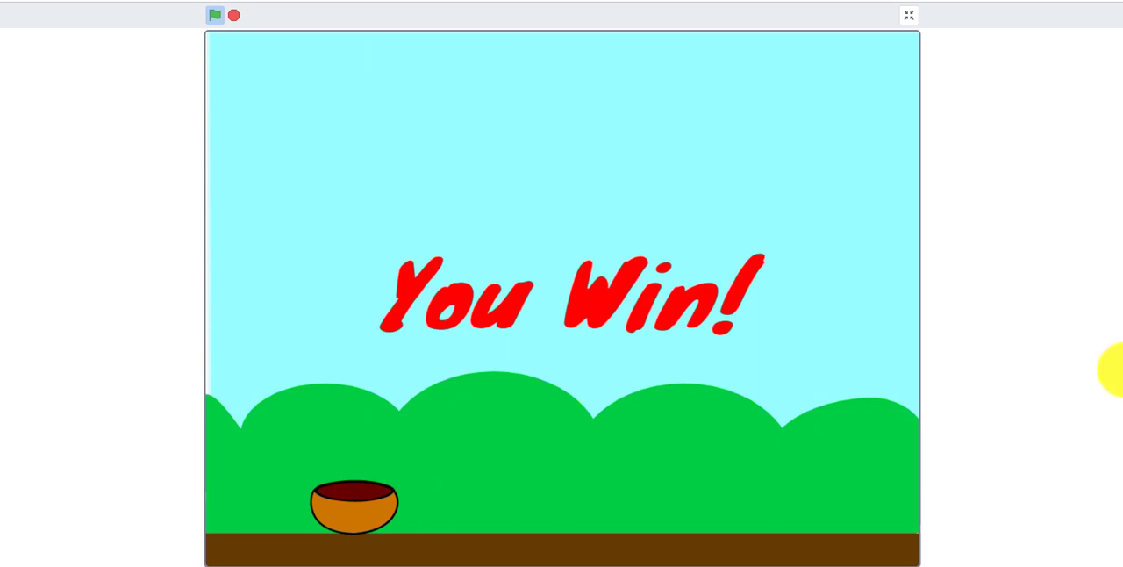
click(215, 15)
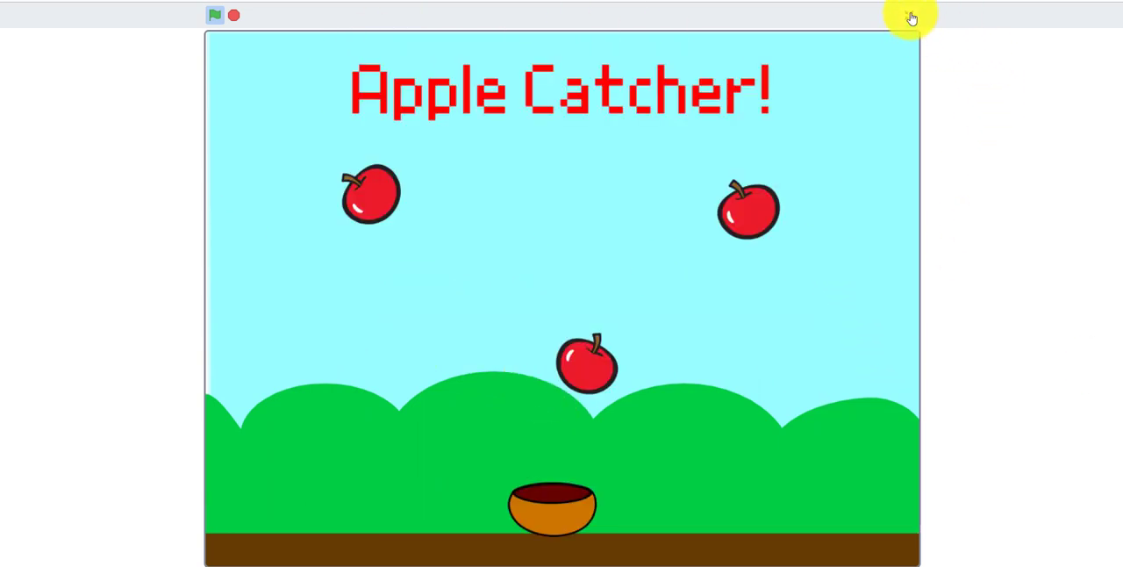
click(911, 16)
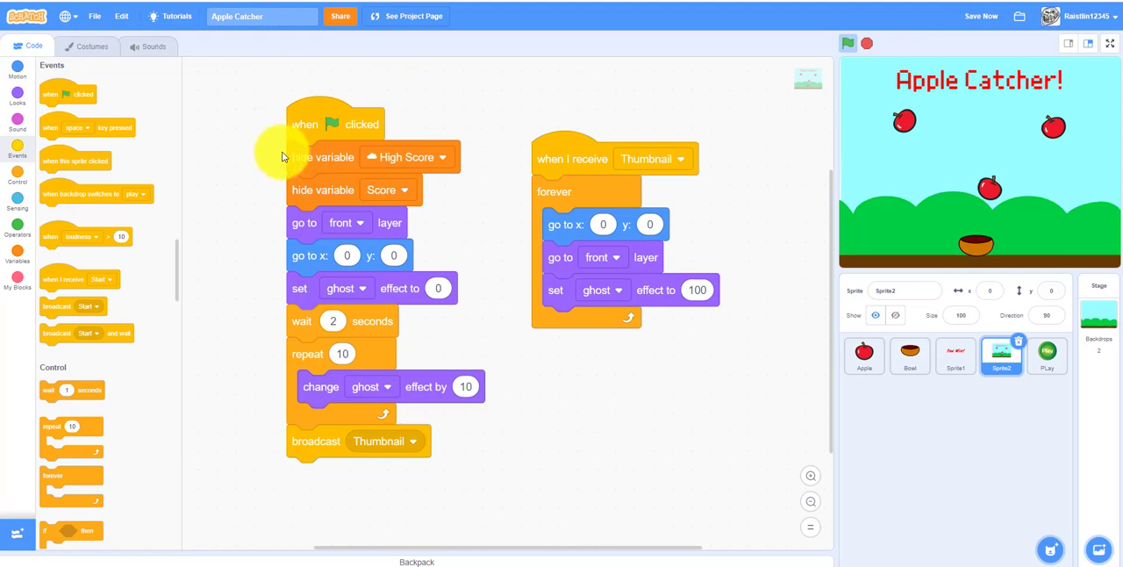
mouse_move(306, 122)
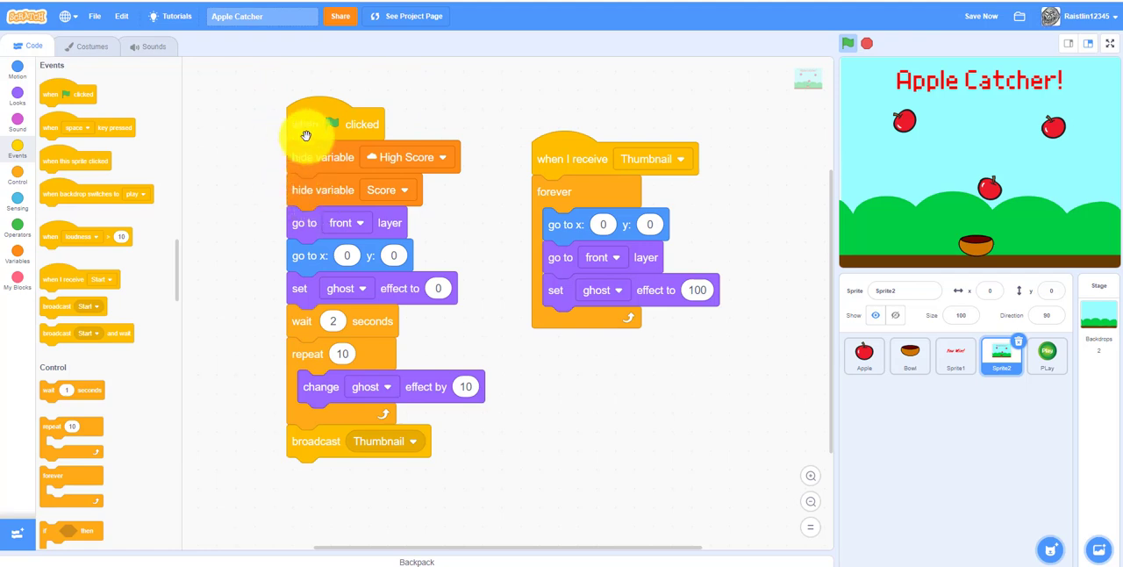
mouse_move(277, 180)
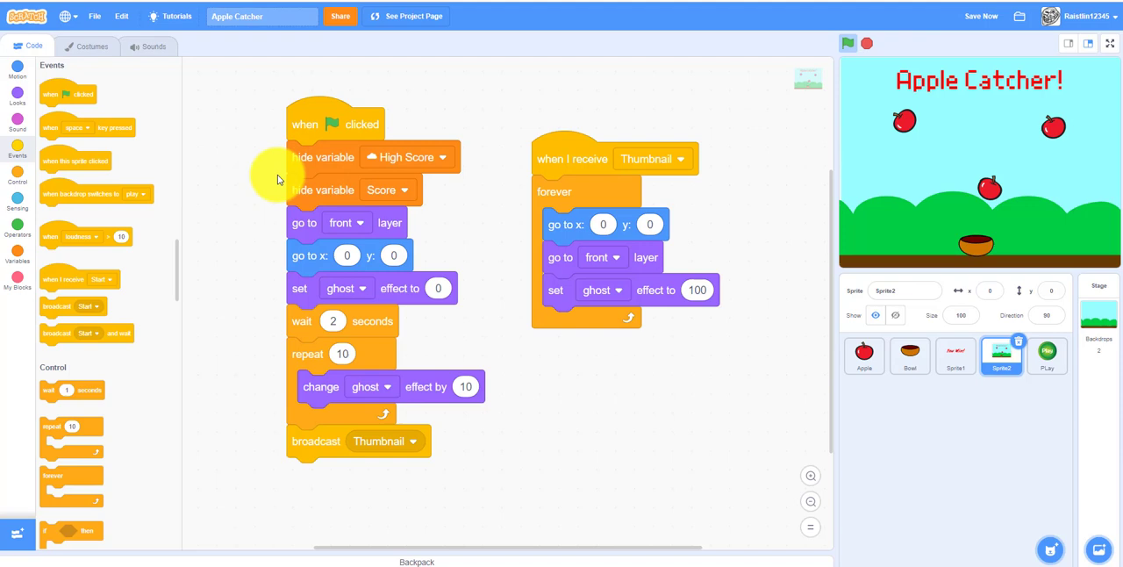
mouse_move(268, 199)
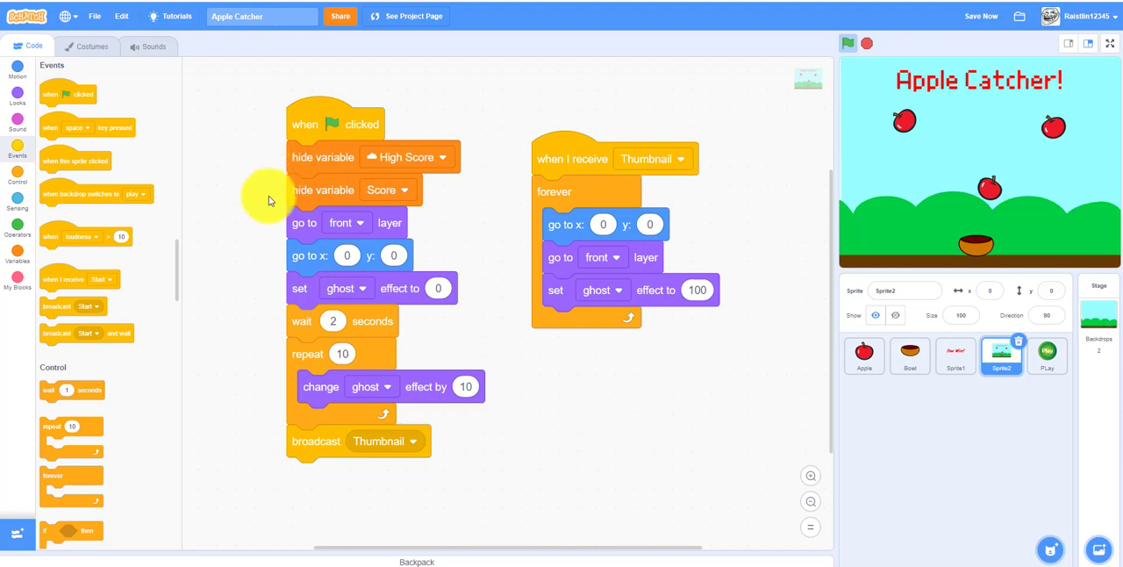
mouse_move(272, 219)
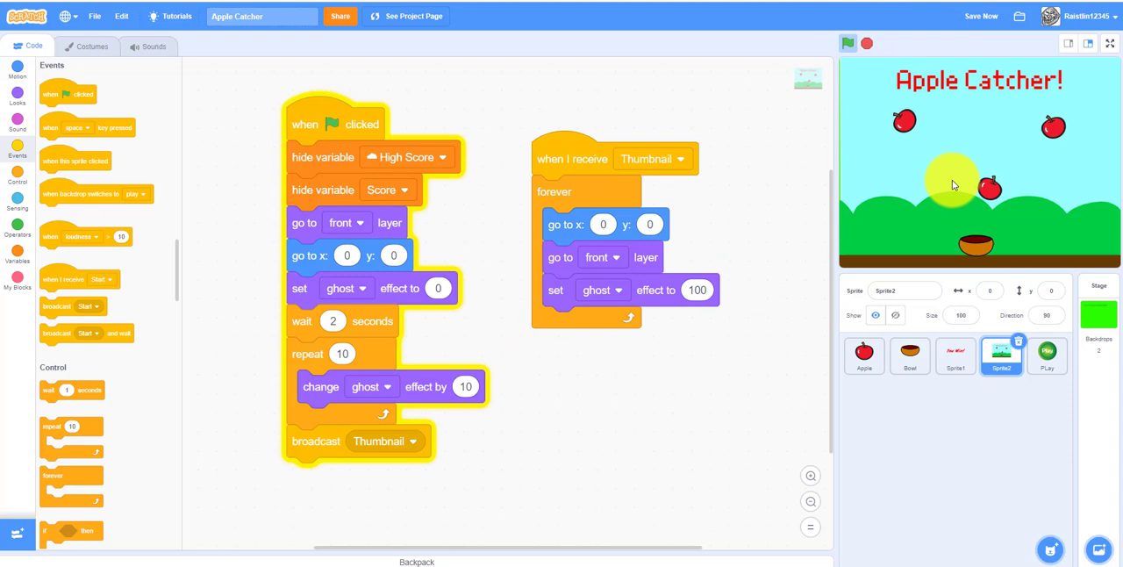
Step: Rerun the project several times to retest the title fade, then stop it
click(847, 43)
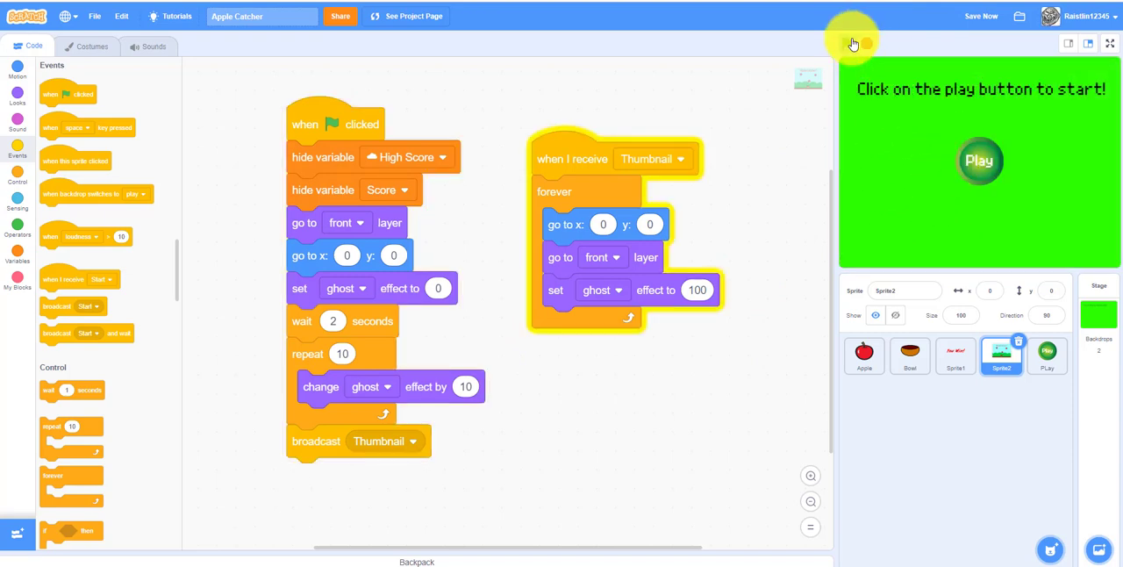
click(848, 43)
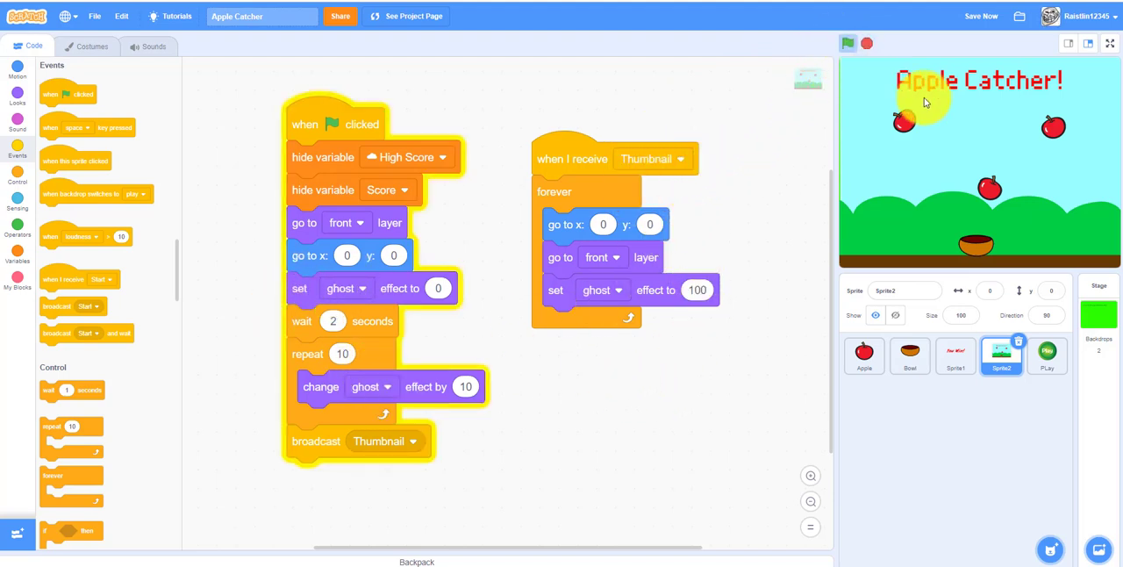
click(846, 43)
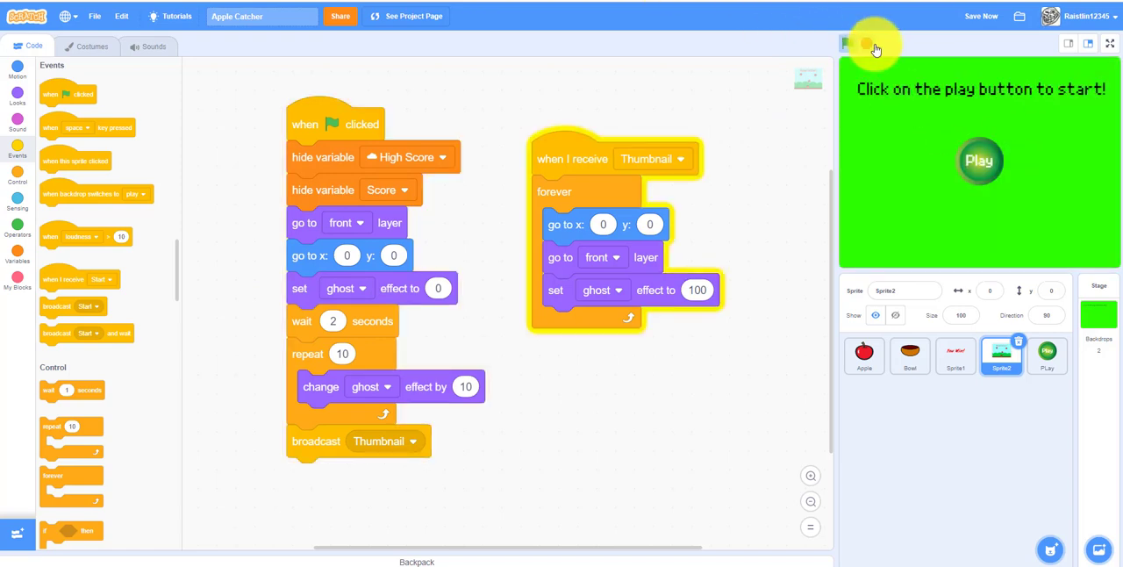
click(845, 43)
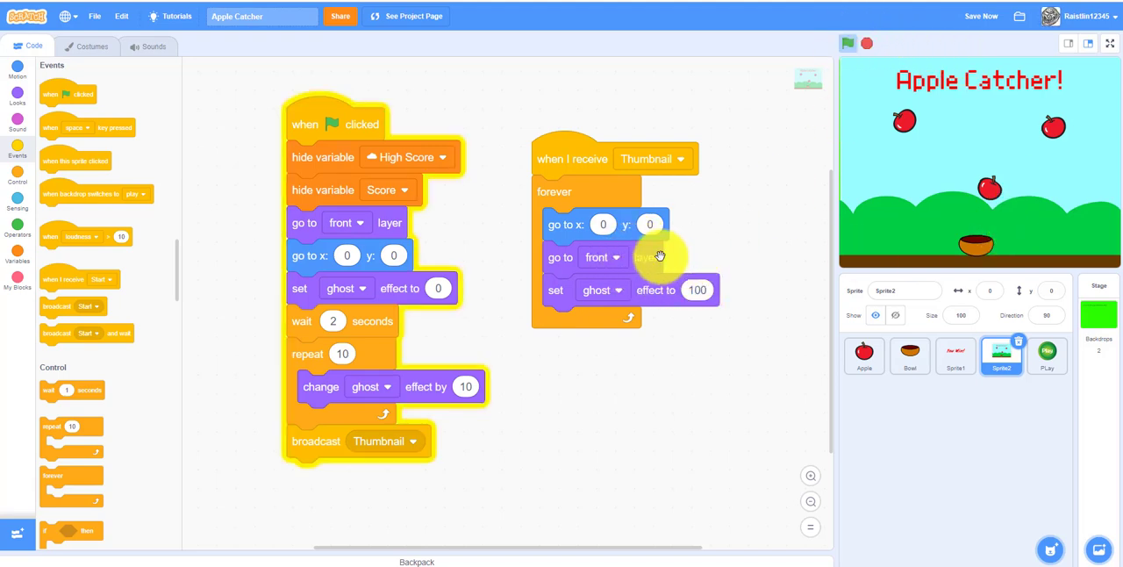
Step: Start a new game from the play screen and stop it shortly after
click(846, 42)
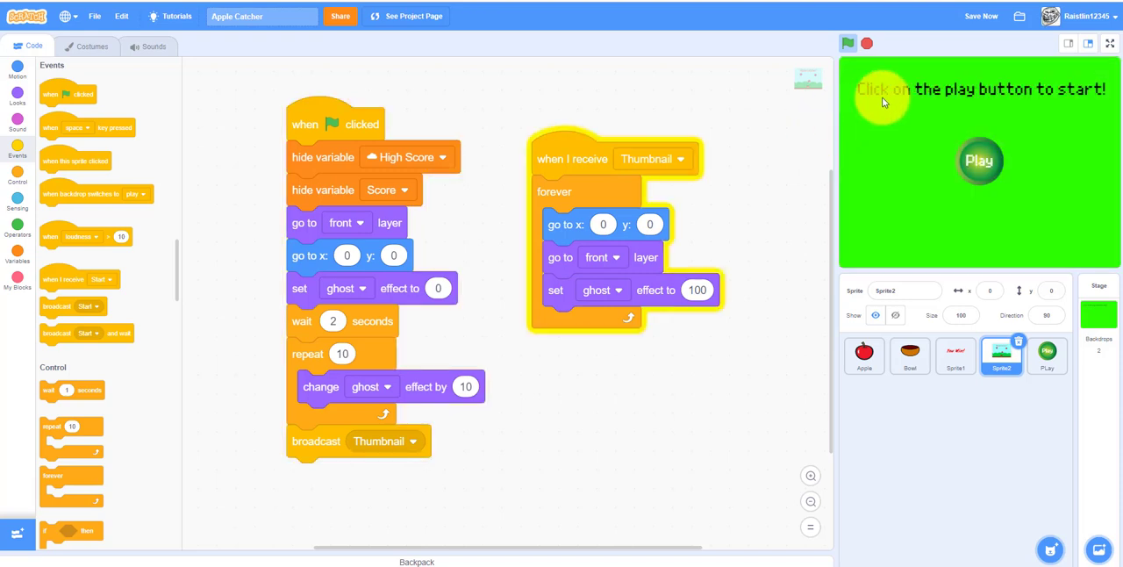
click(846, 43)
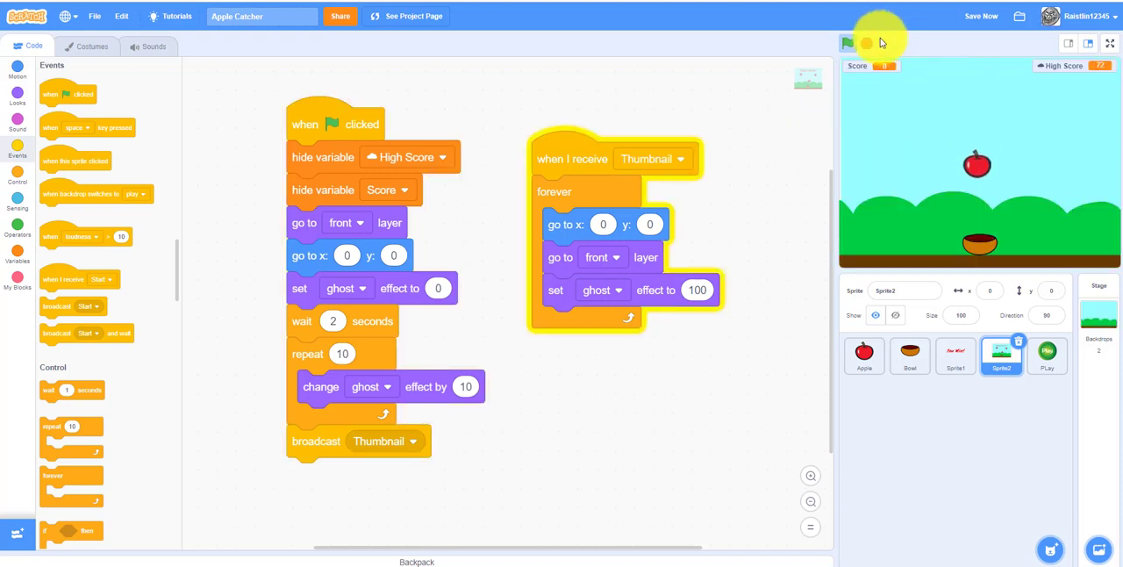
click(846, 43)
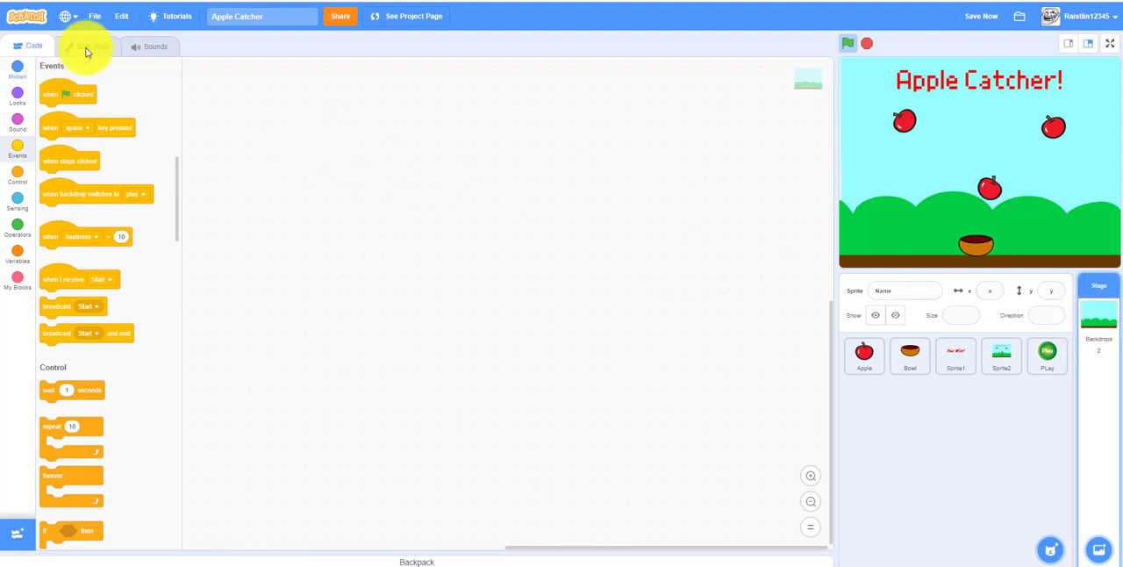
Step: Review the Stage's play and Blue Sky backdrops, the Play button's costume, then its scripts
click(92, 46)
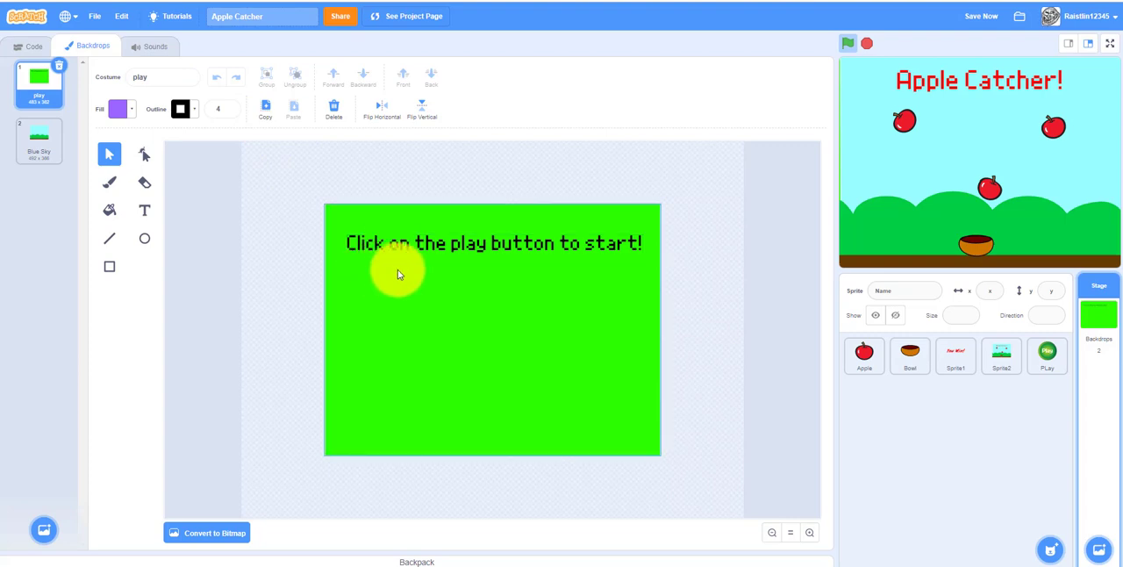
click(38, 141)
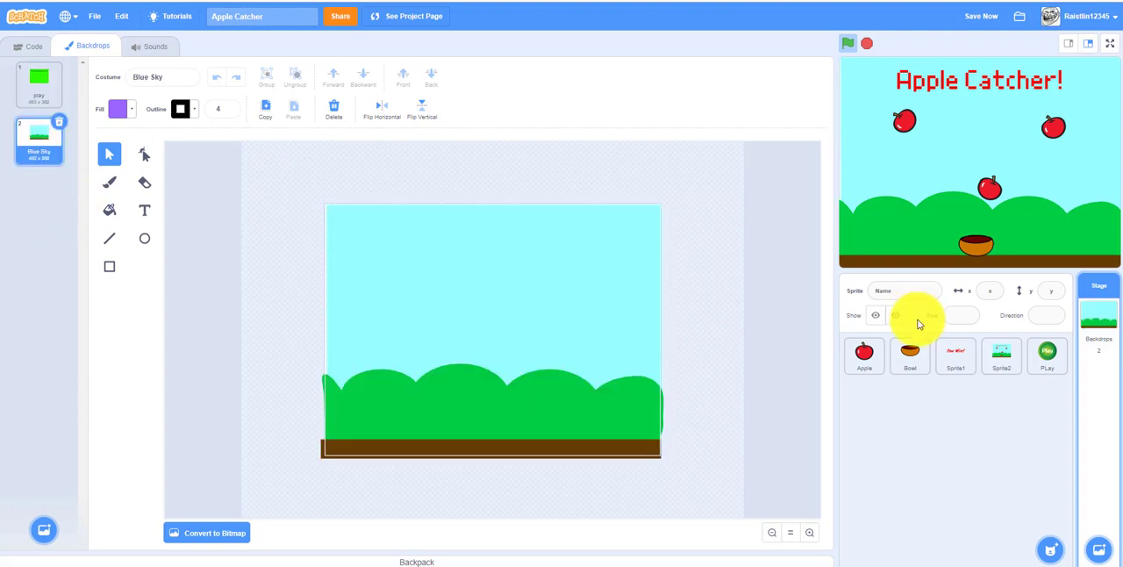
click(1046, 355)
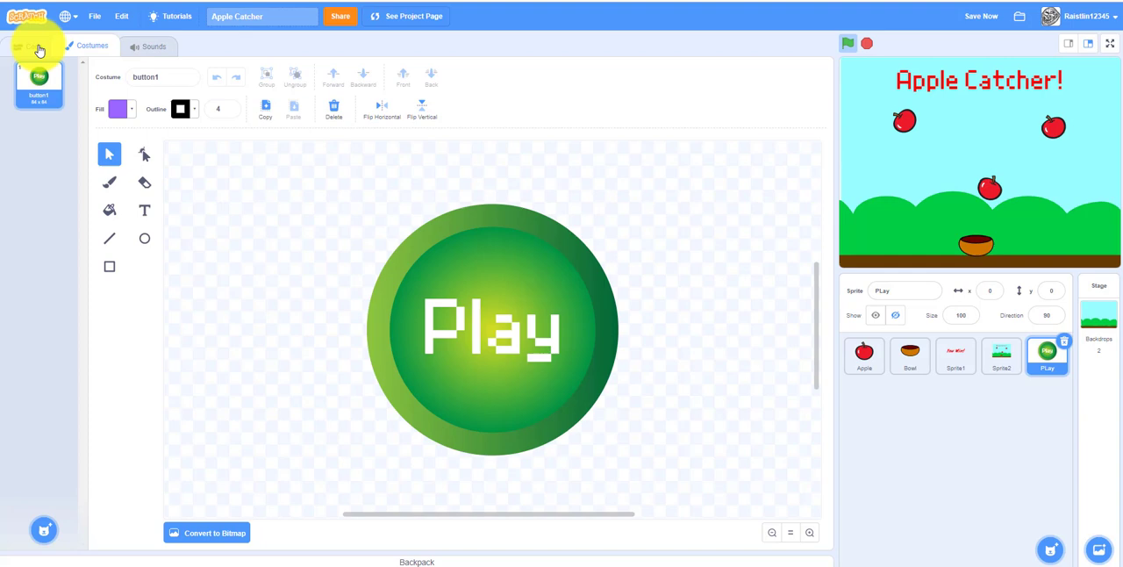
click(31, 46)
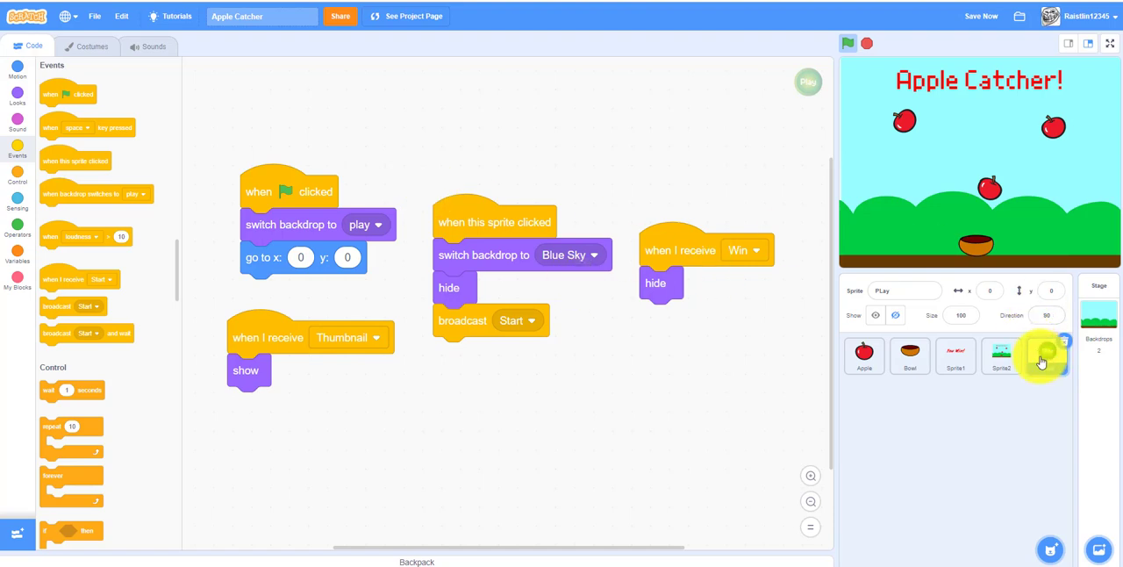
Step: Review the Play button sprite's costume again and return to its scripts
click(1046, 356)
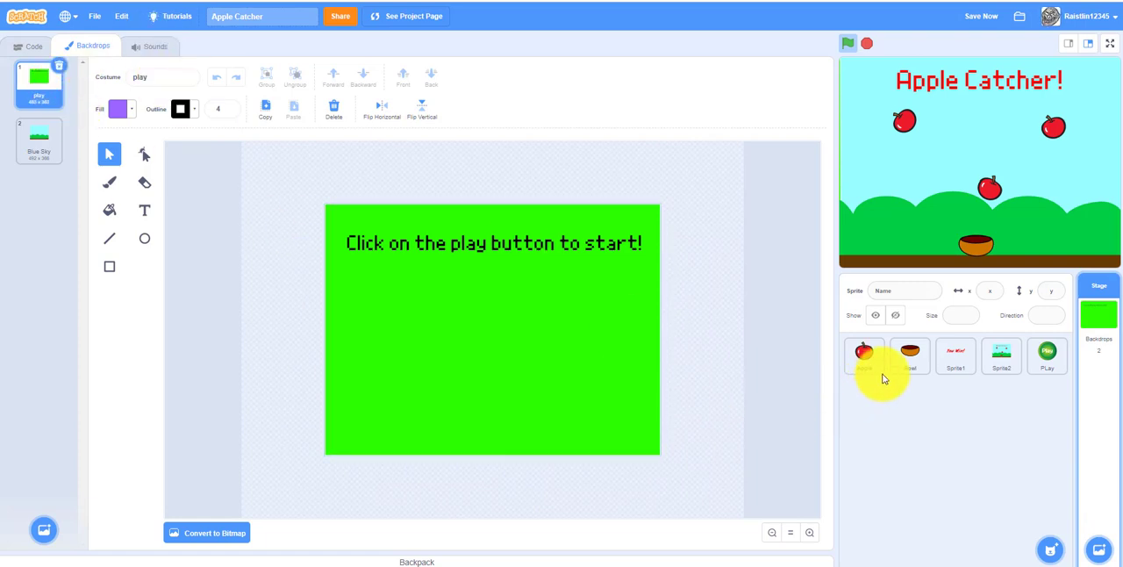
click(1047, 355)
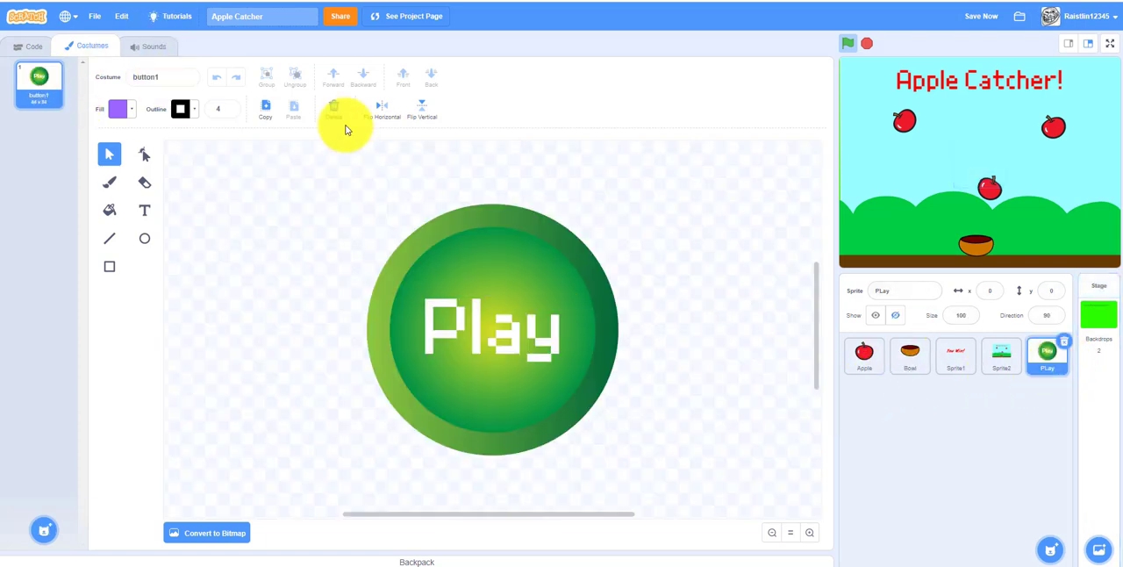
click(33, 45)
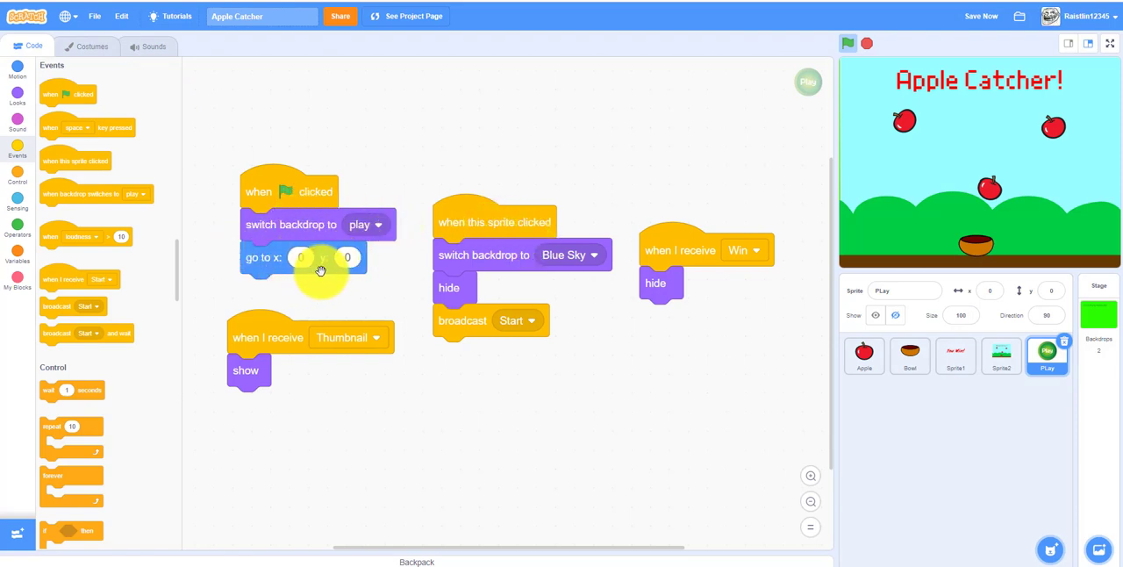
mouse_move(259, 157)
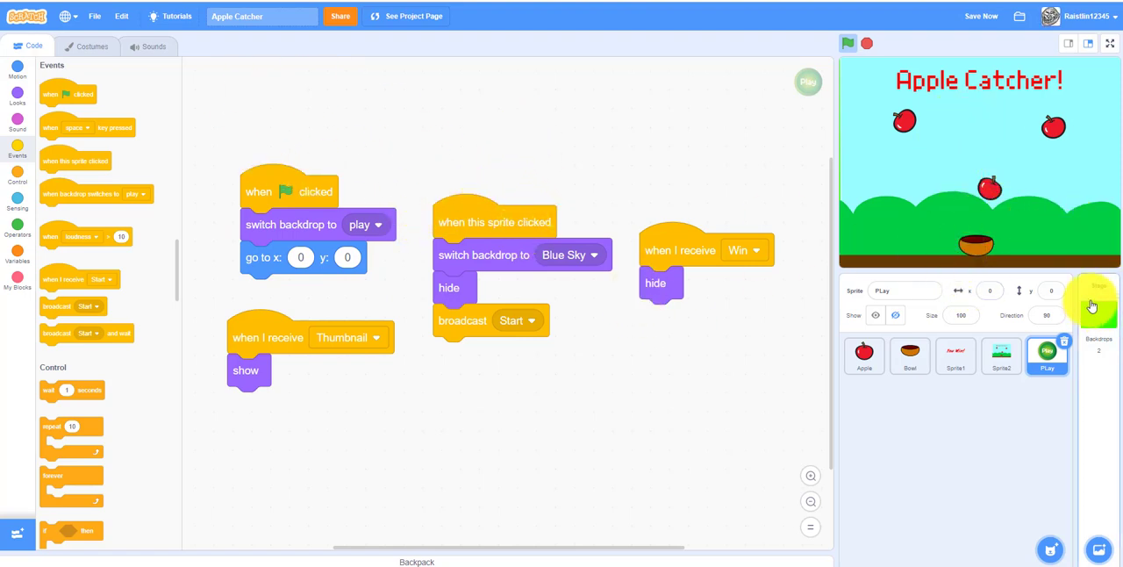
Step: Run the project, press Play to begin a game, stop it, and select the Apple sprite
click(1098, 298)
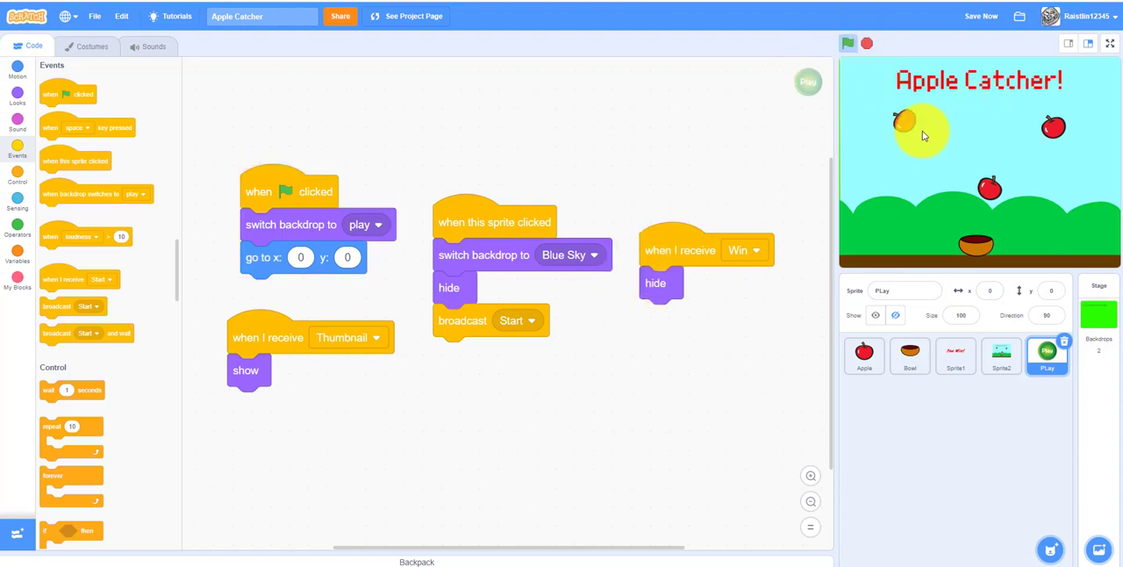
click(847, 43)
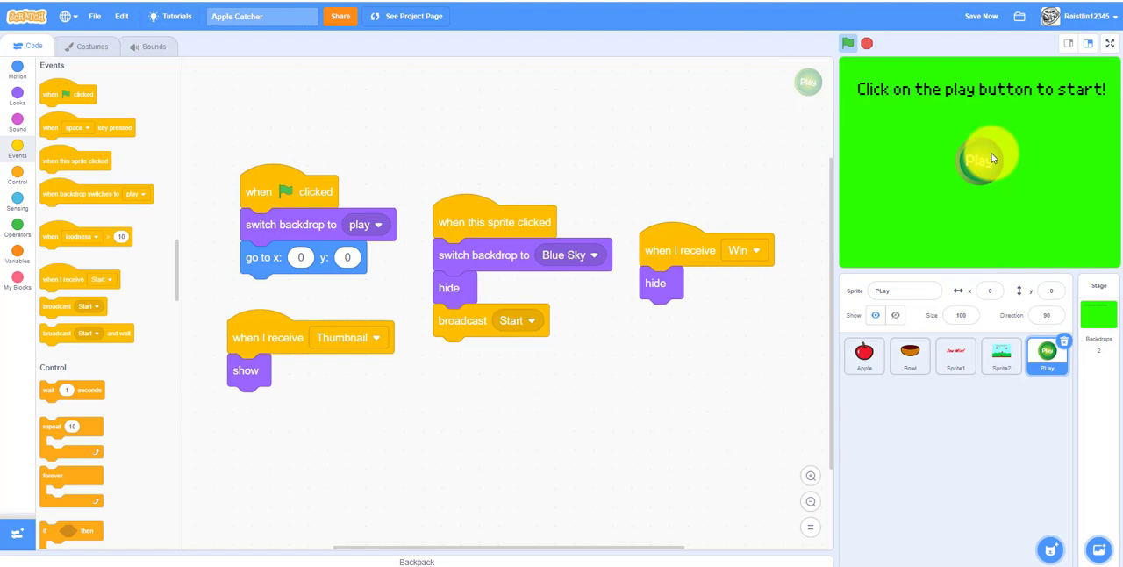
click(980, 158)
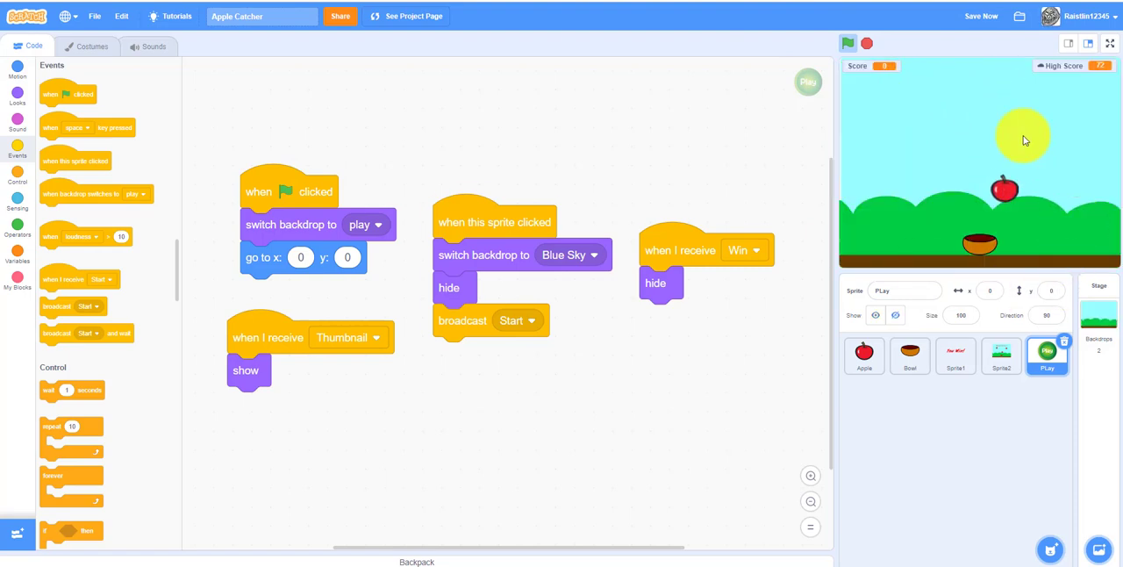
click(847, 43)
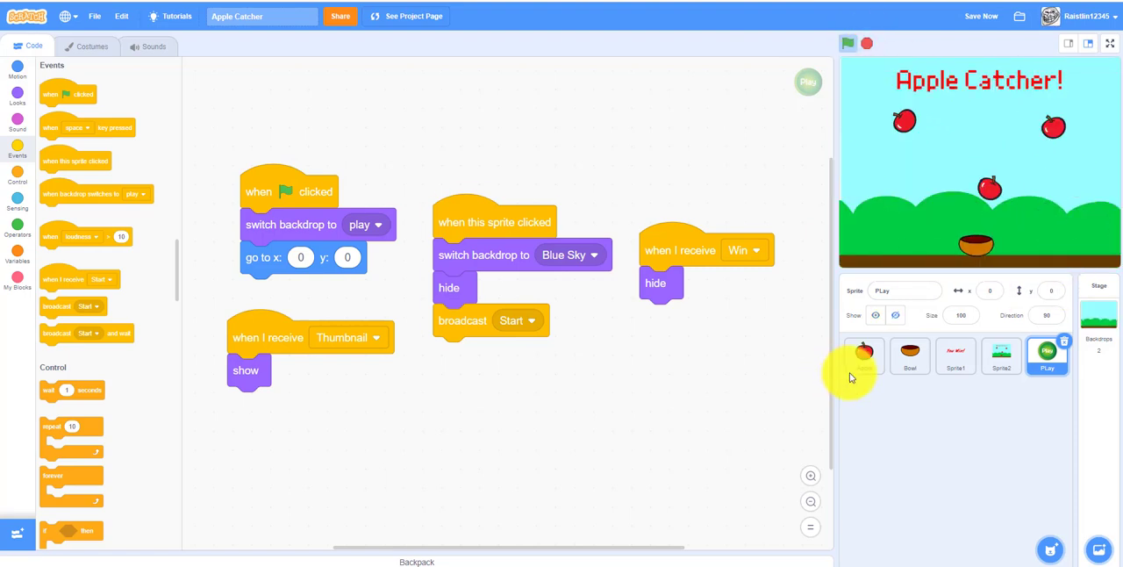
click(864, 355)
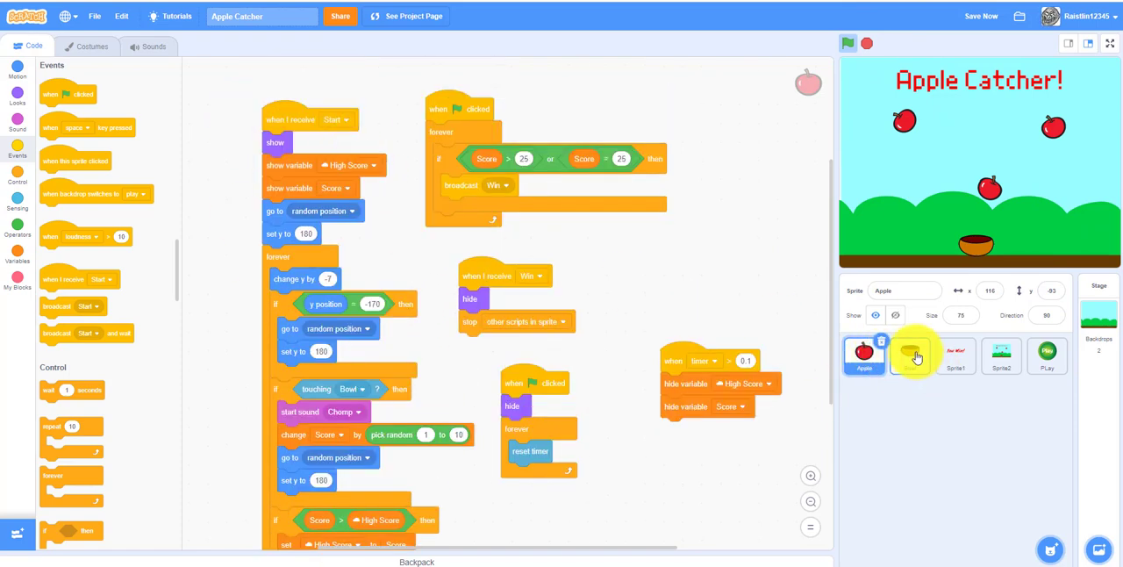
Step: Switch between the Bowl, Apple and Play sprites' scripts, ending on the Stage's empty code
click(910, 355)
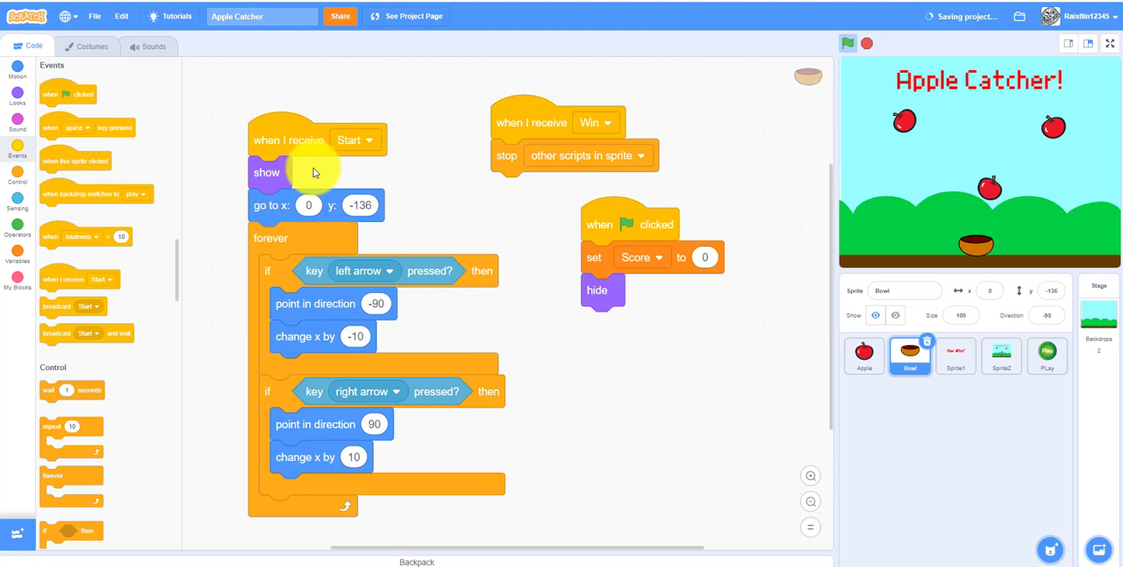
click(864, 354)
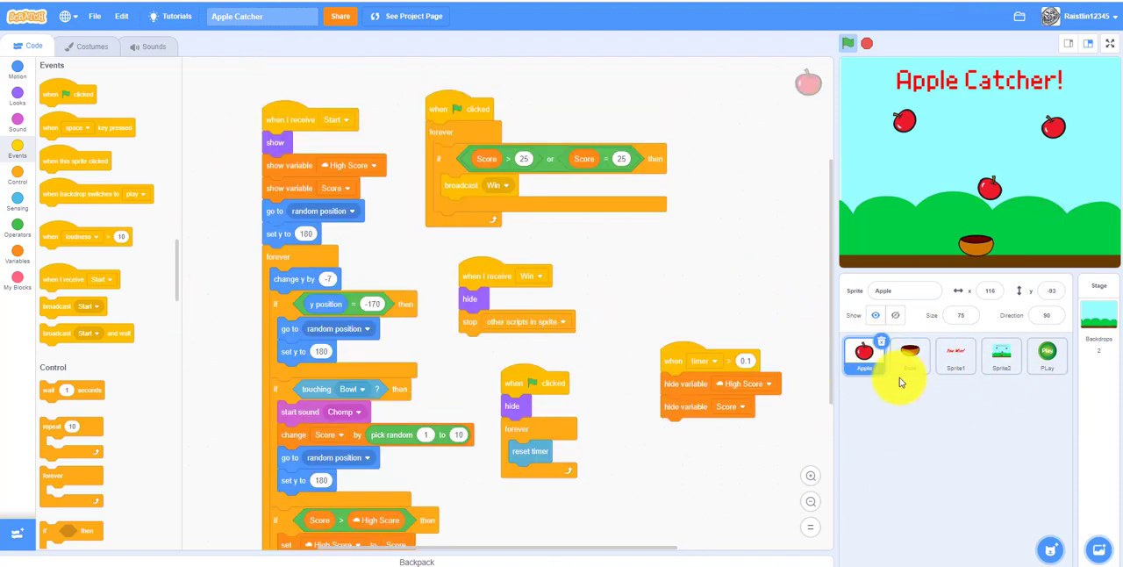
click(910, 355)
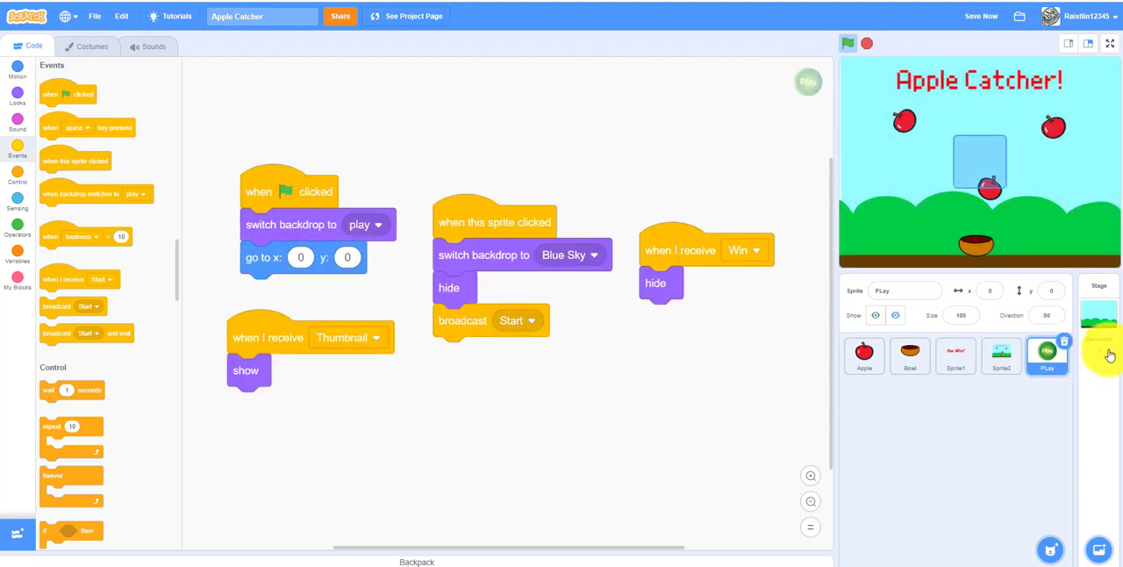
click(1000, 356)
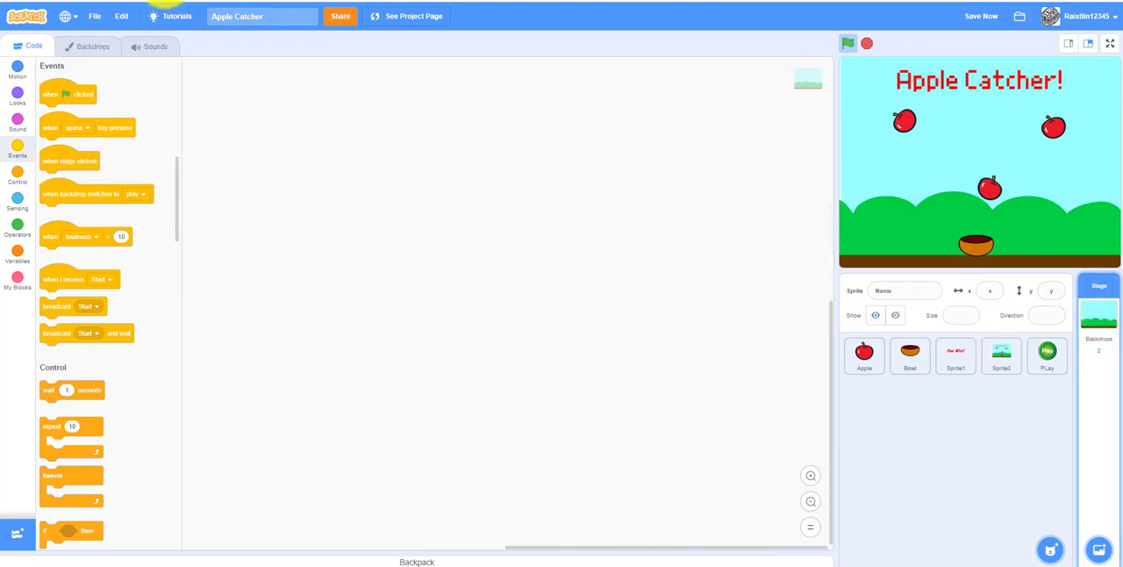
Step: View the Stage's Blue Sky backdrop, then Sprite2's Apple Catcher title costume
click(92, 46)
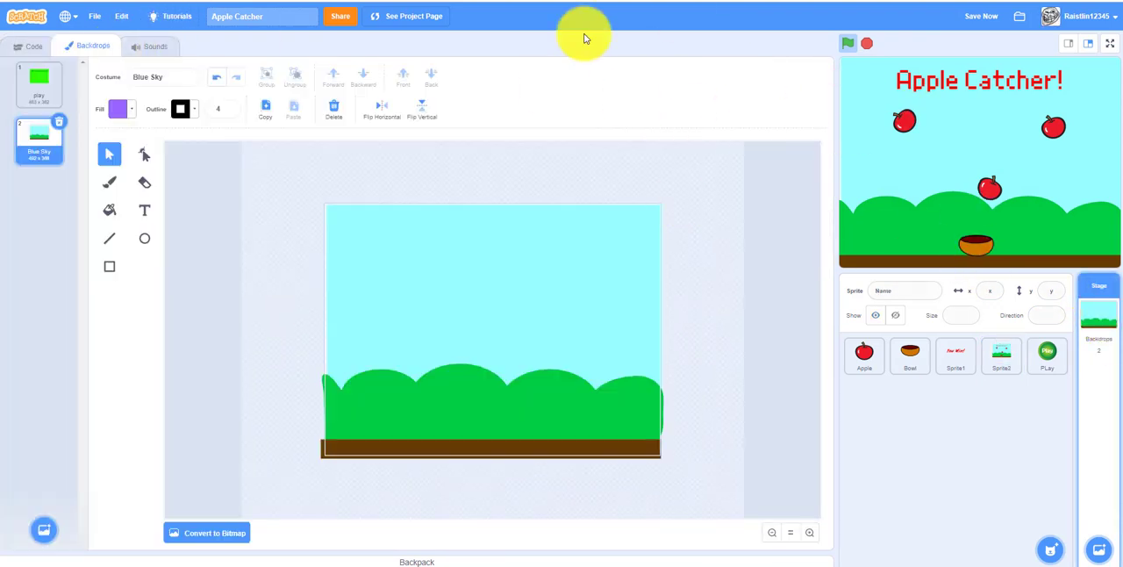
click(1001, 356)
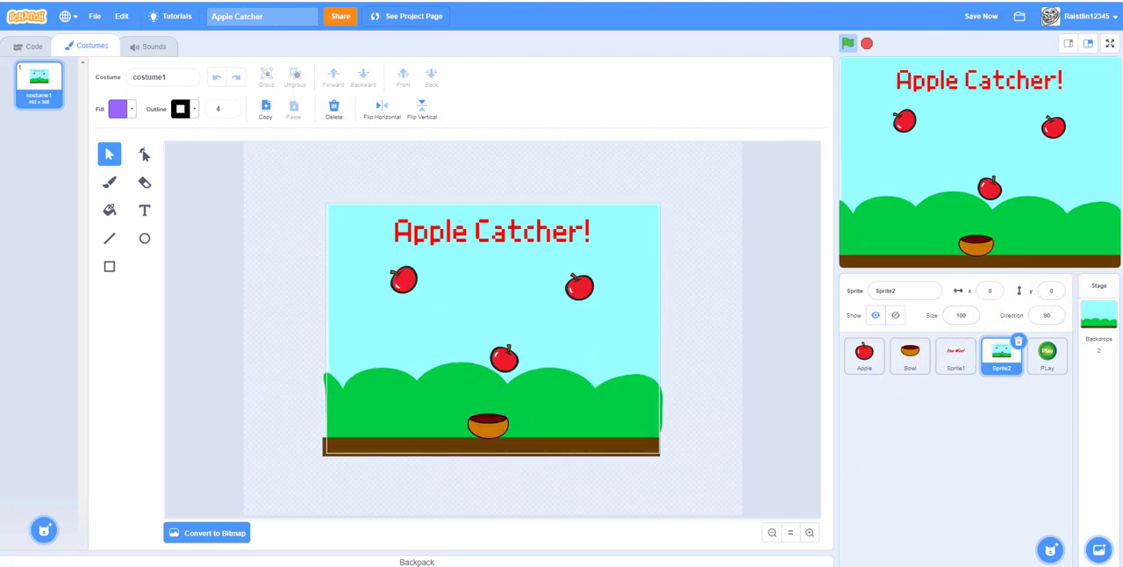
mouse_move(1073, 450)
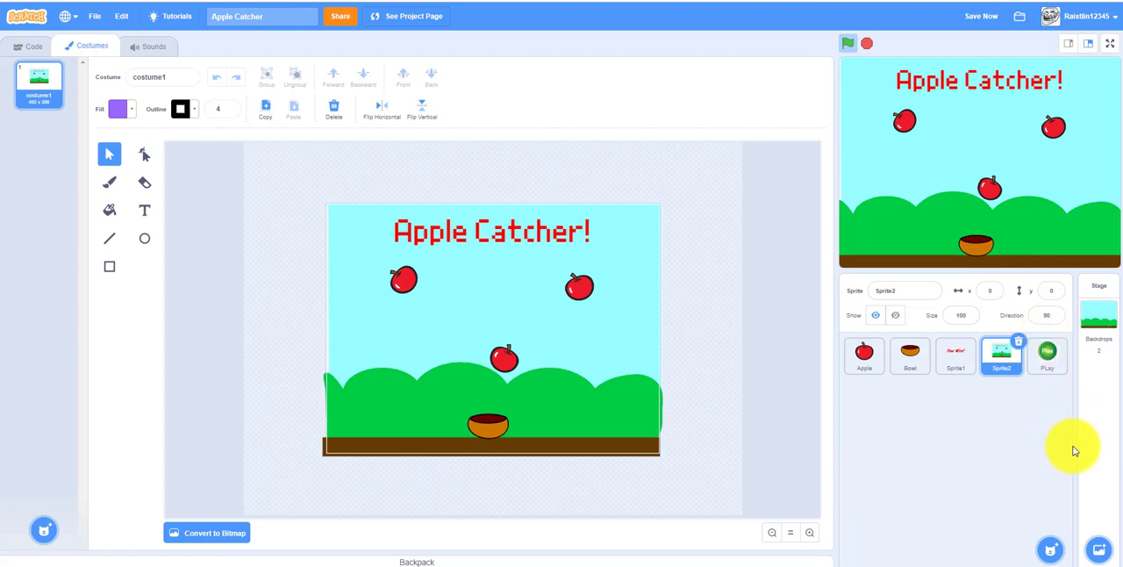
mouse_move(969, 436)
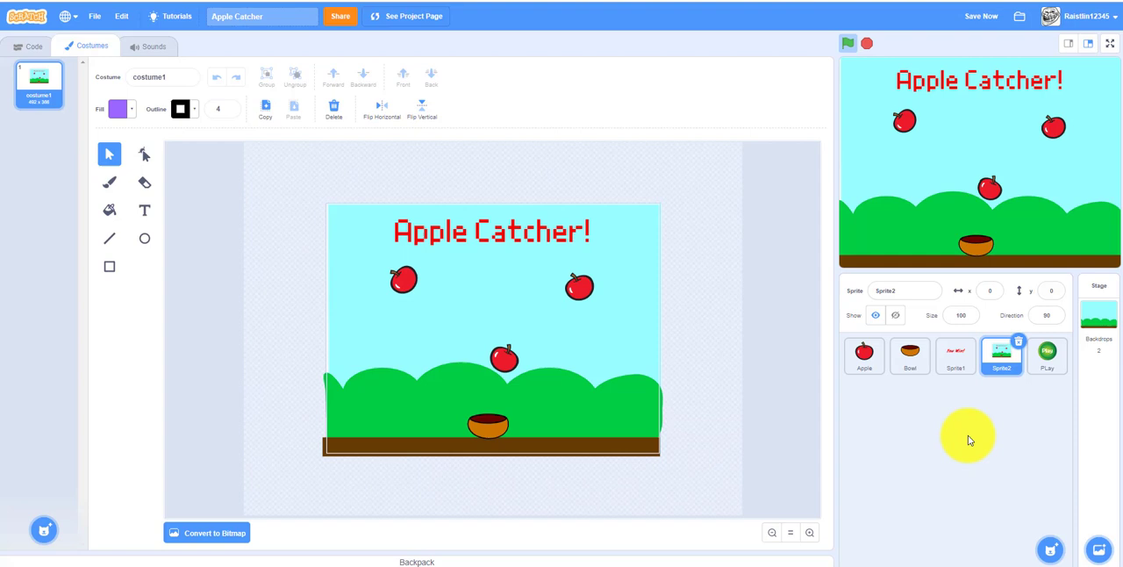
mouse_move(989, 421)
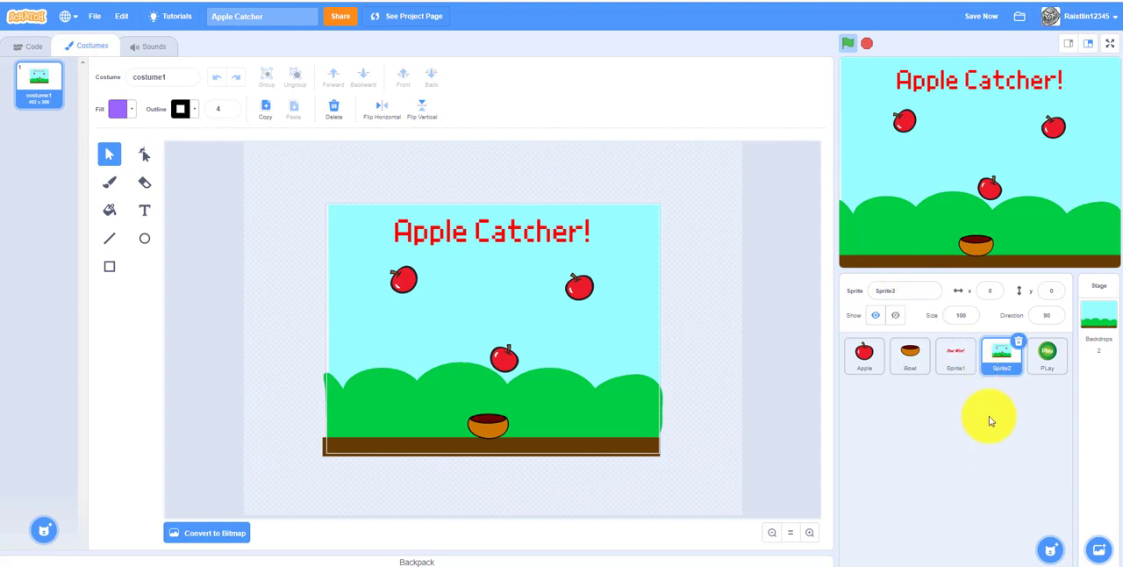